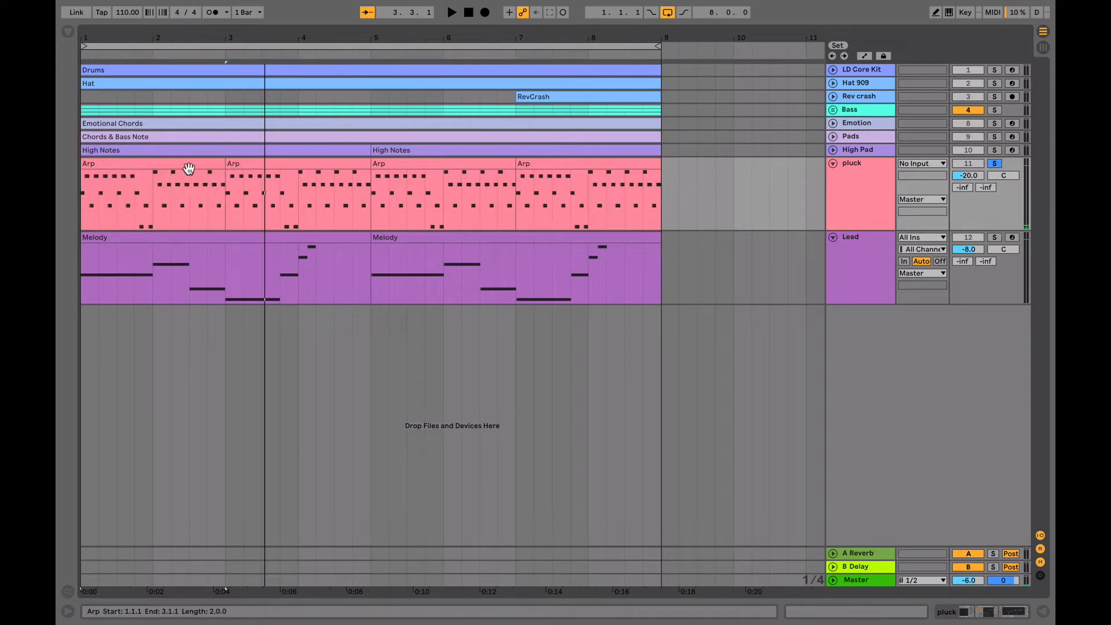
- Select the Arp clip and open the Melody clip's notes (A#3 to F#4) in the editor
left_click(152, 195)
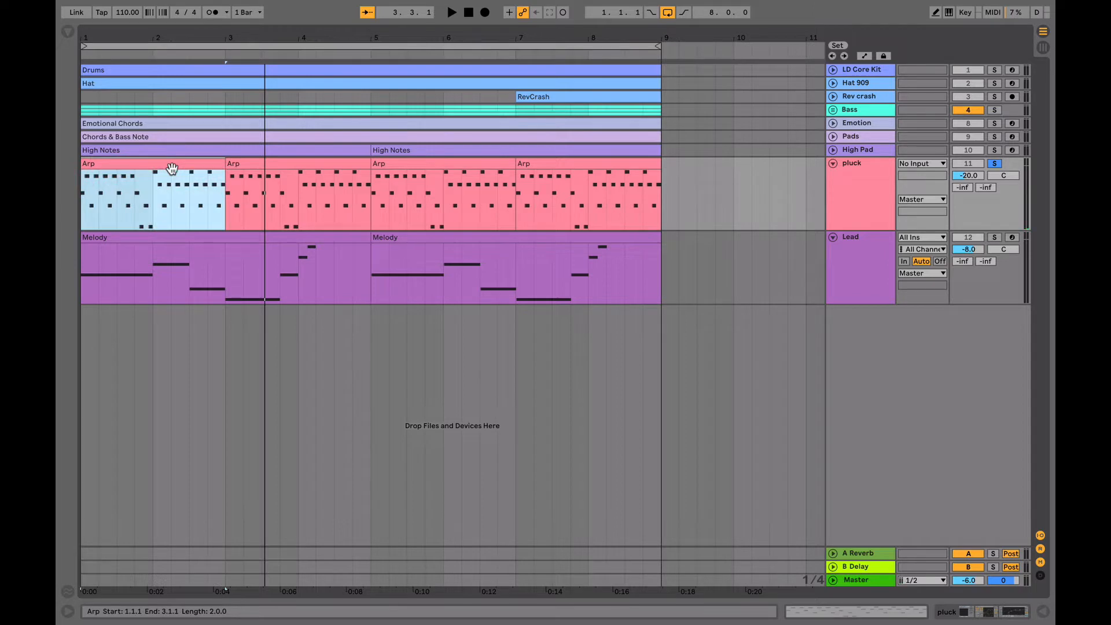
double_click(153, 195)
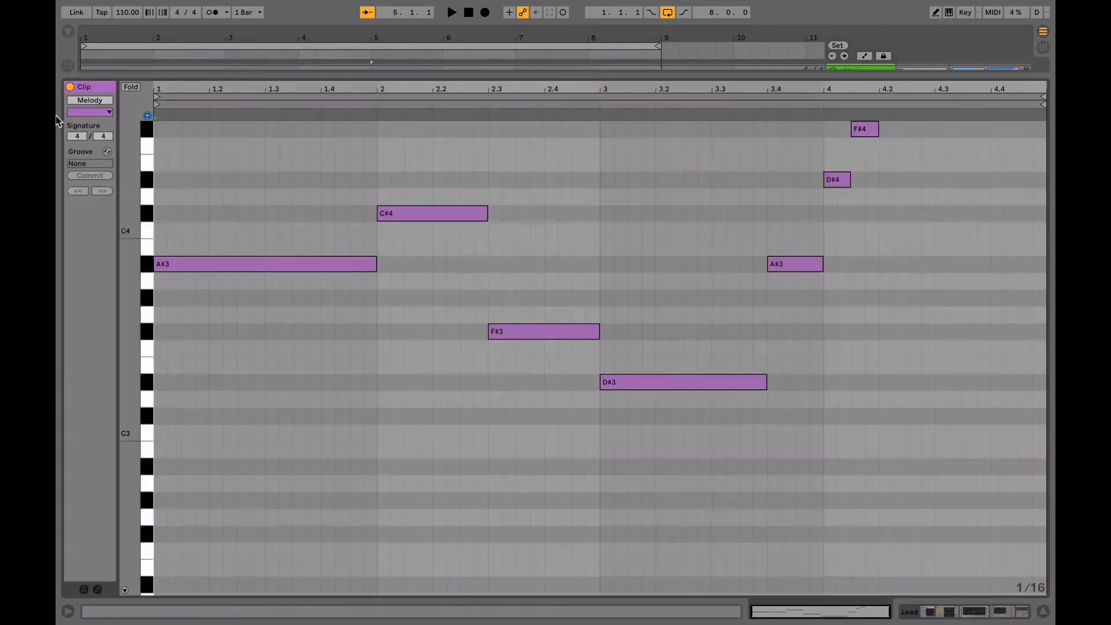
- Duplicate the pluck track so a second copy carries the Arp clips
left_click(452, 13)
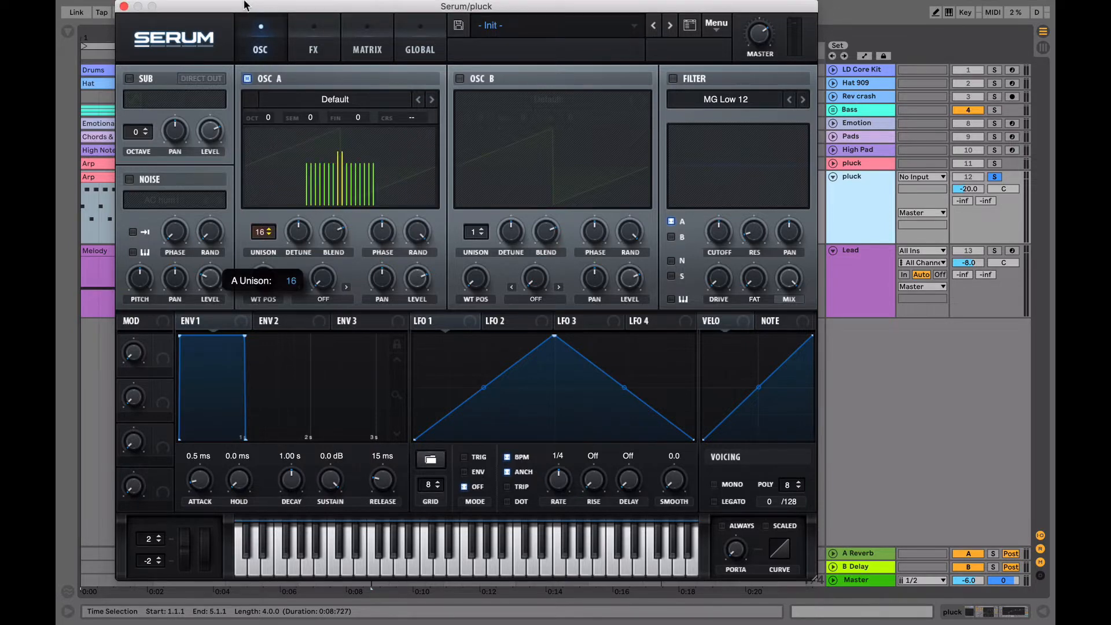
mouse_move(298, 234)
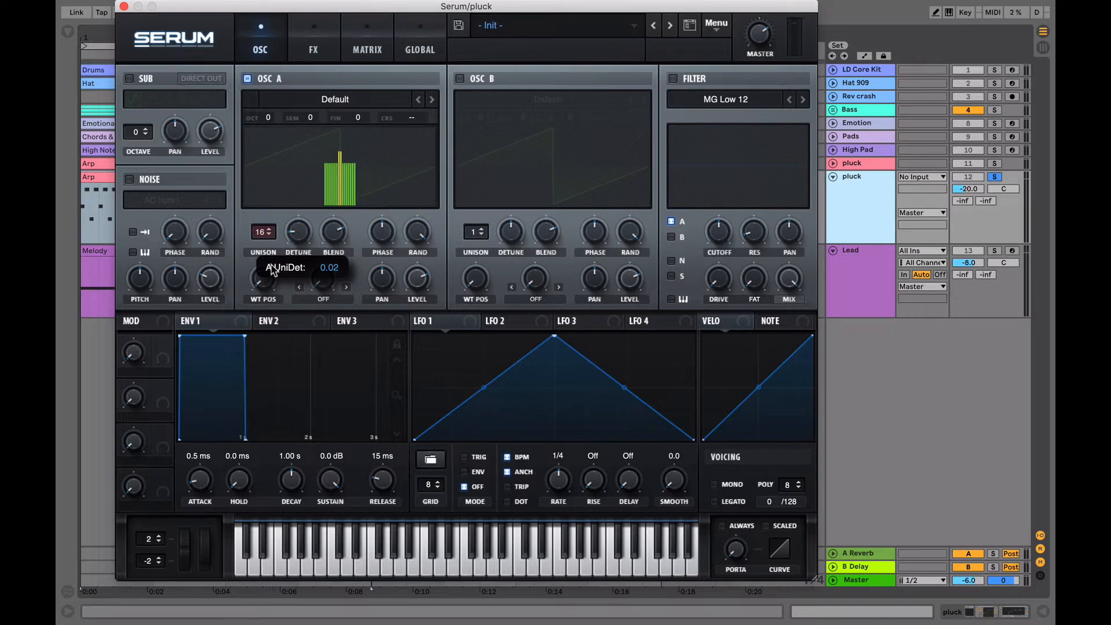
- Enable Serum's oscillator B and the filter, routing oscillator B through MG Low 18
left_click(460, 79)
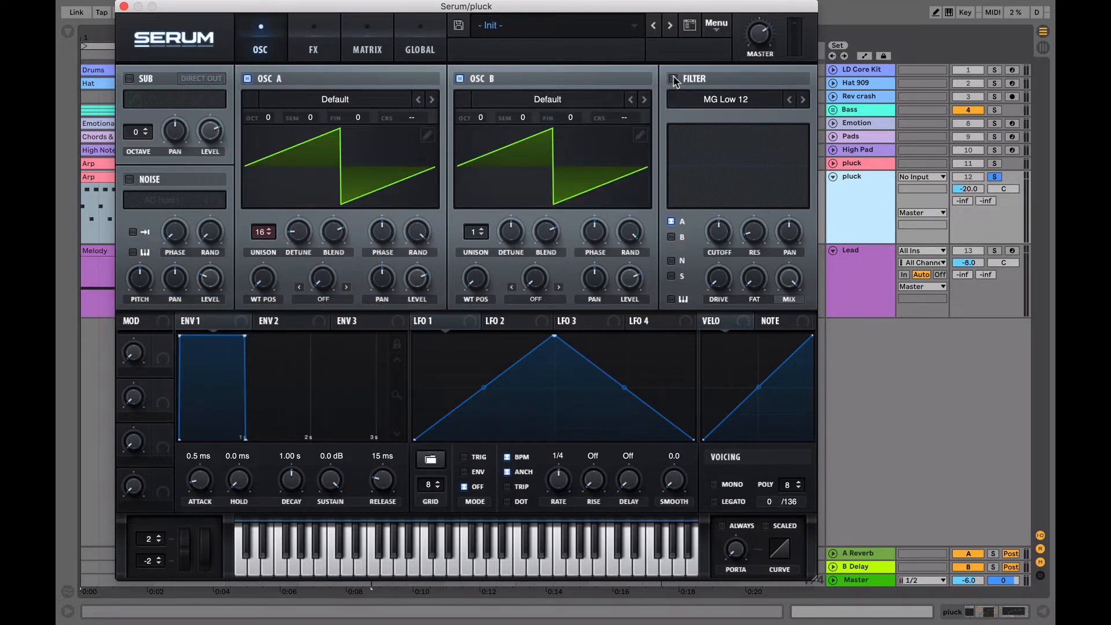
left_click(672, 238)
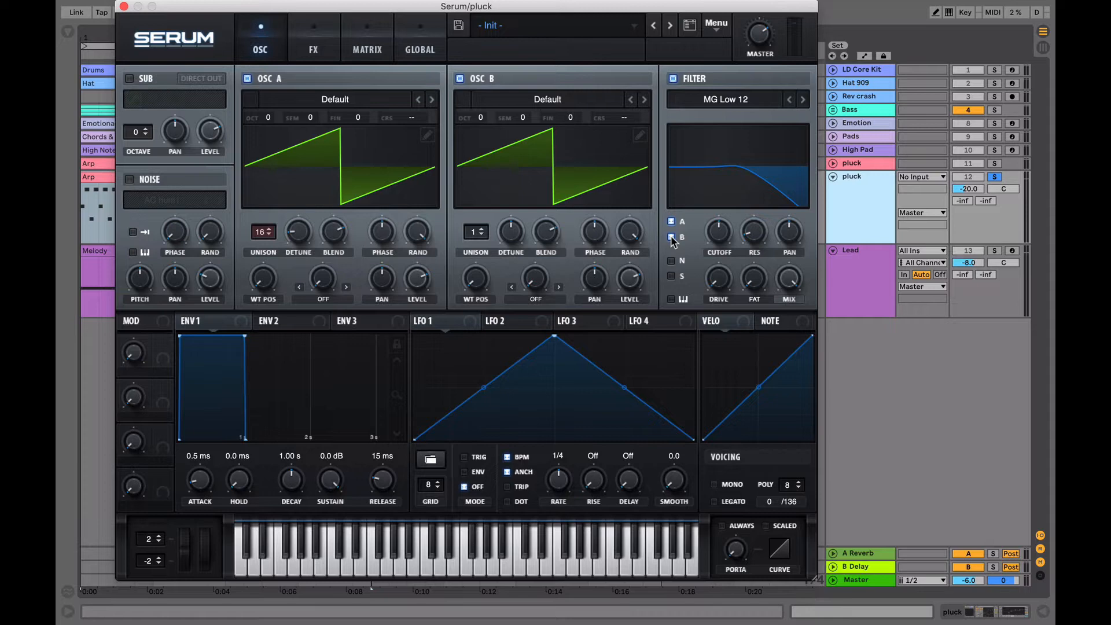
left_click(802, 99)
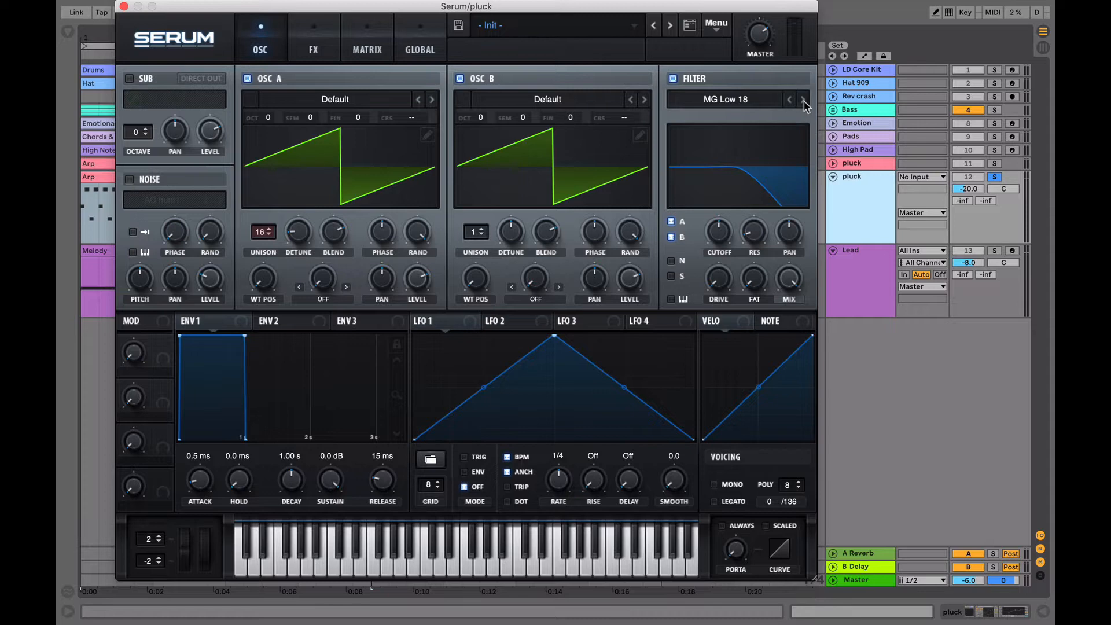
mouse_move(779, 121)
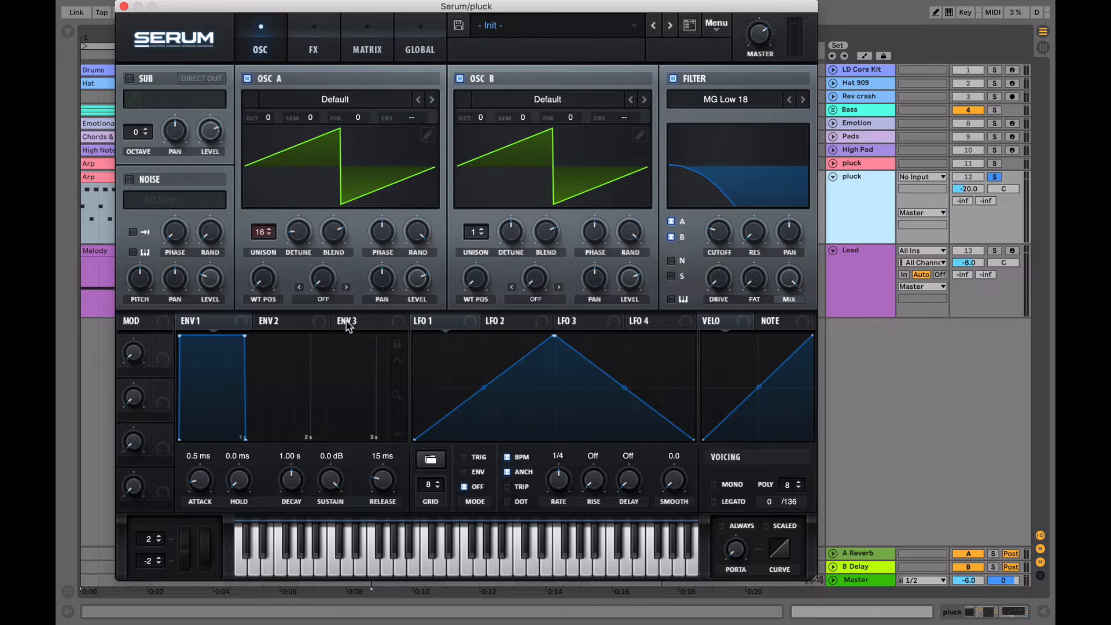
- Show ENV 2 settings to shape a 450 ms decay, 0% sustain cutoff sweep
left_click(268, 320)
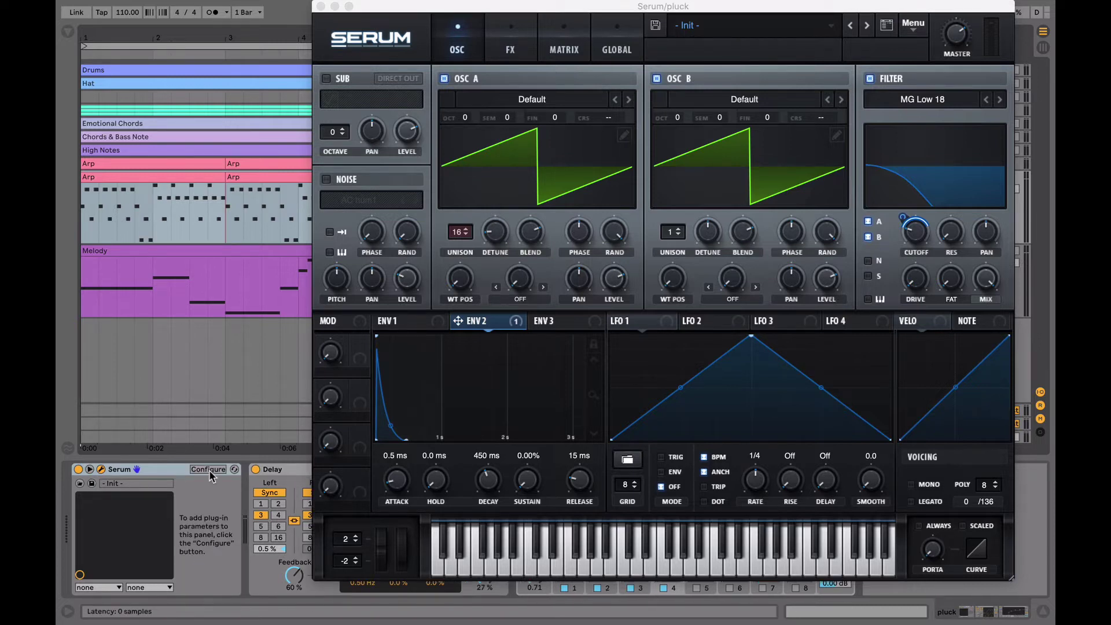
left_click(208, 469)
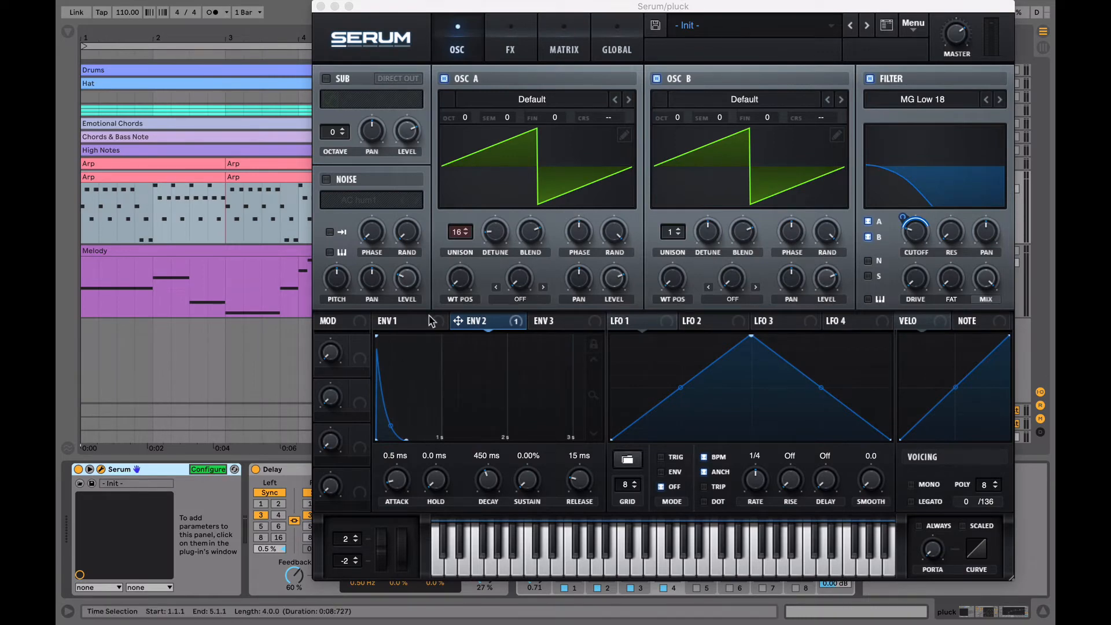
left_click(495, 231)
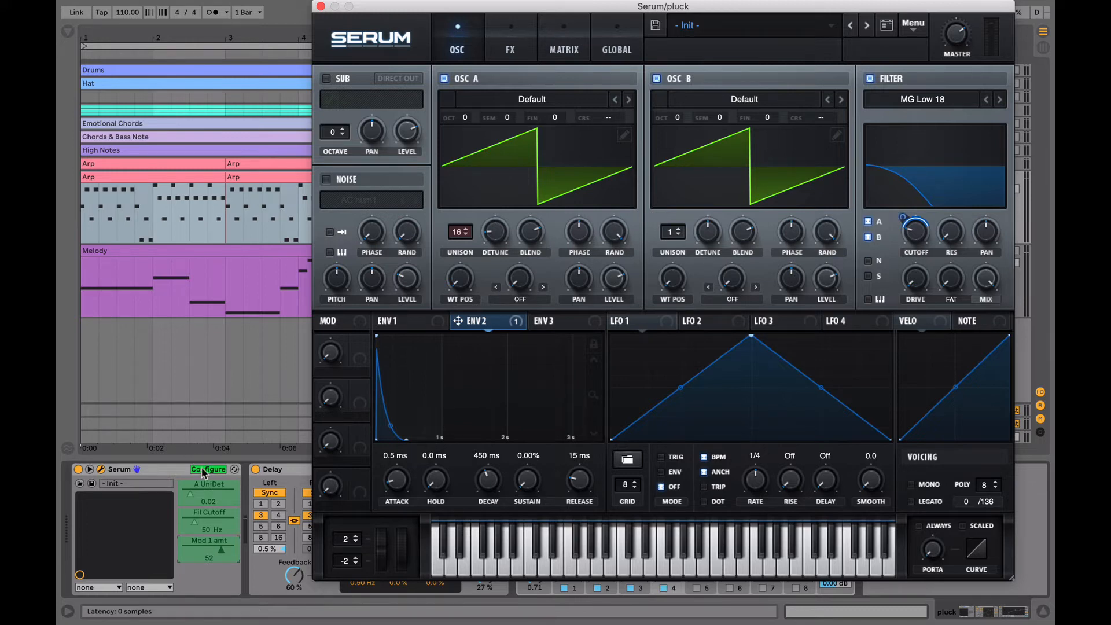
left_click(207, 469)
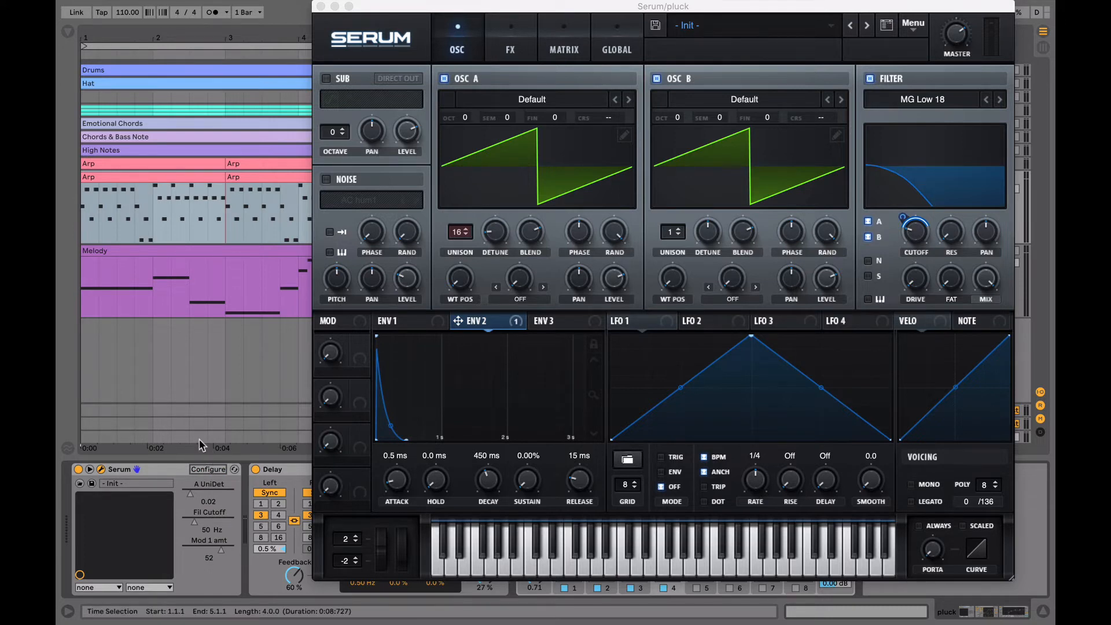
- Duplicate the Lead track and load Arturia Mini V3 on its 3osc preset
left_click(320, 6)
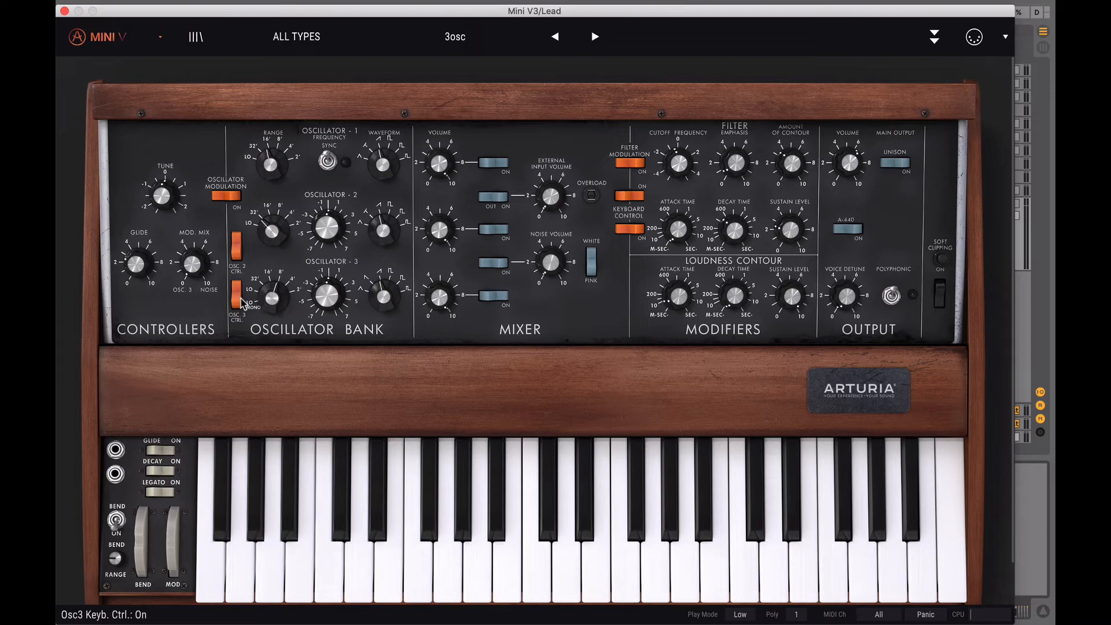
- Open the Mini V3 preset list and close it, keeping the 3osc preset loaded
left_click(455, 36)
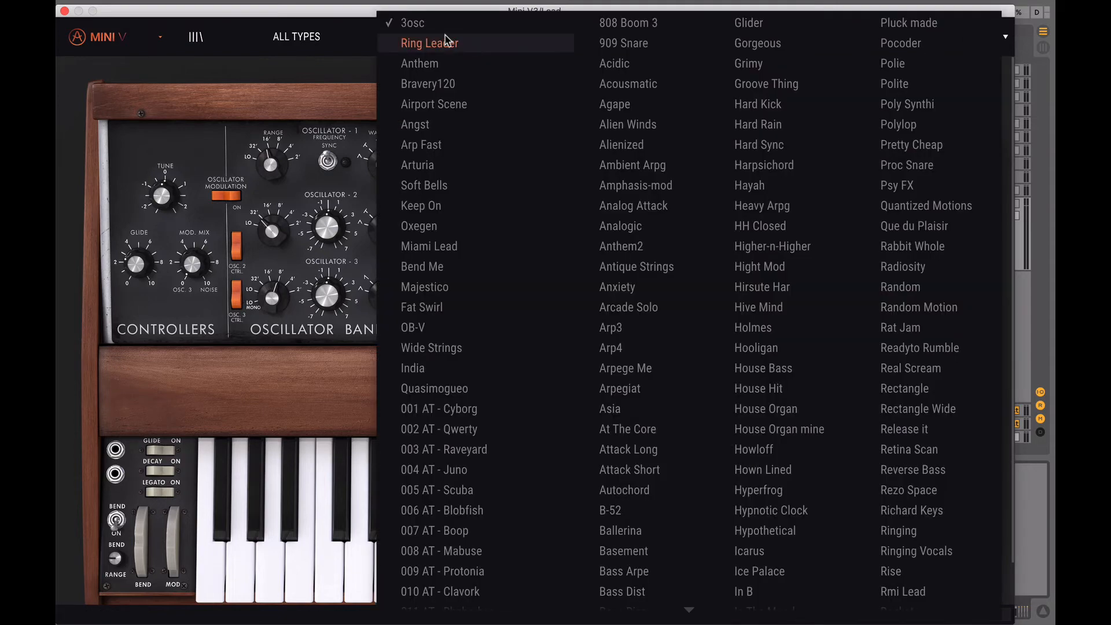
left_click(413, 22)
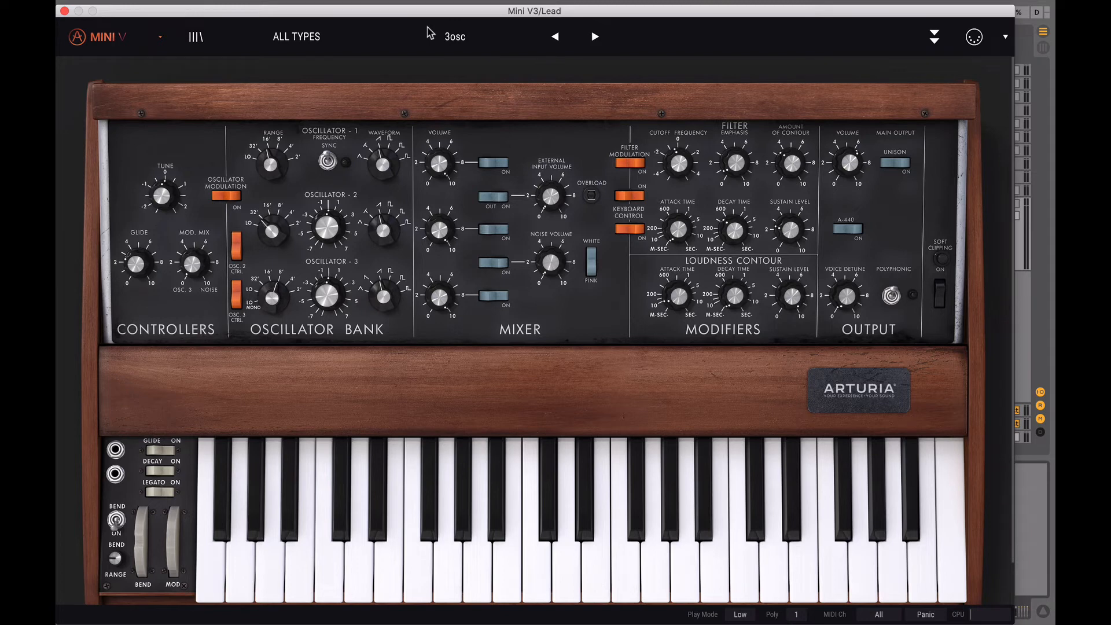
mouse_move(281, 206)
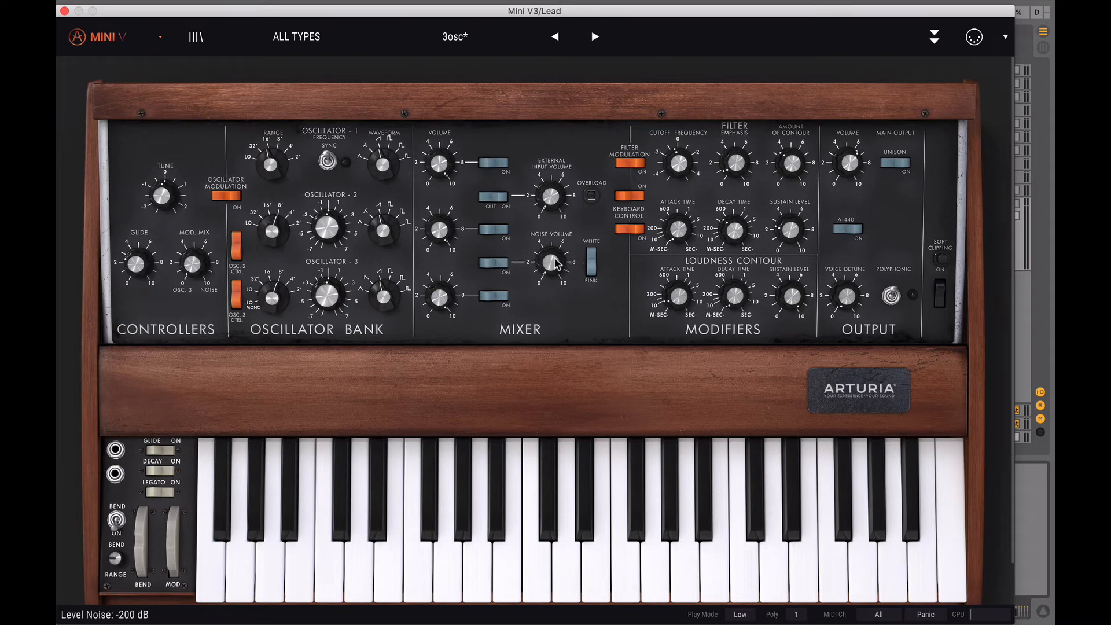
mouse_move(611, 100)
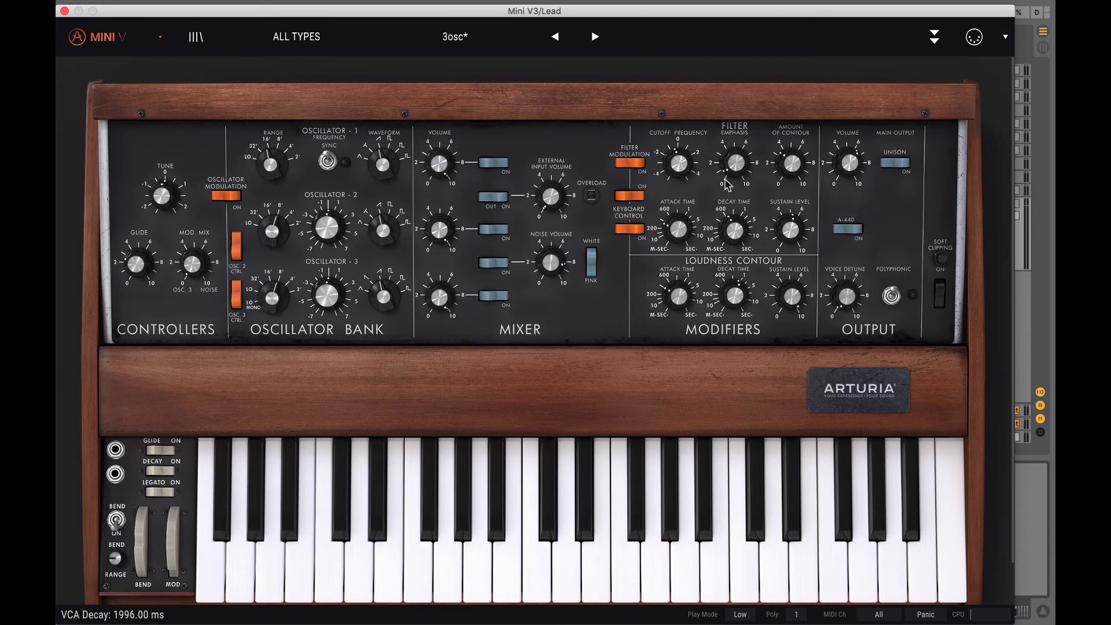
- View Mini V3's motion recorder, modulation matrix and effects pages, then close the plugin
left_click(935, 37)
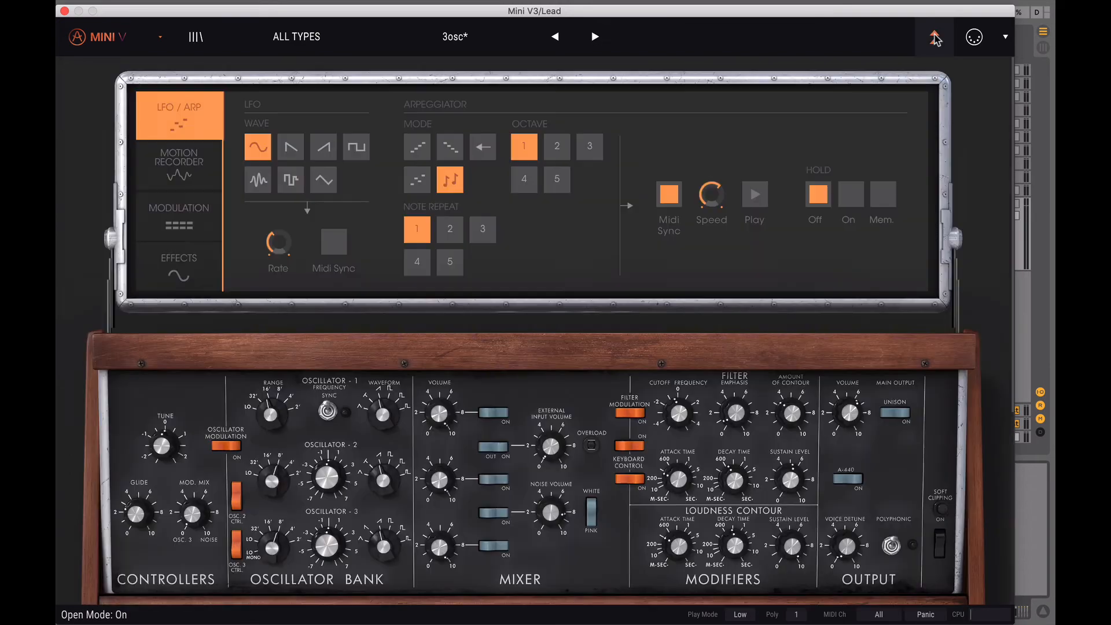
left_click(179, 164)
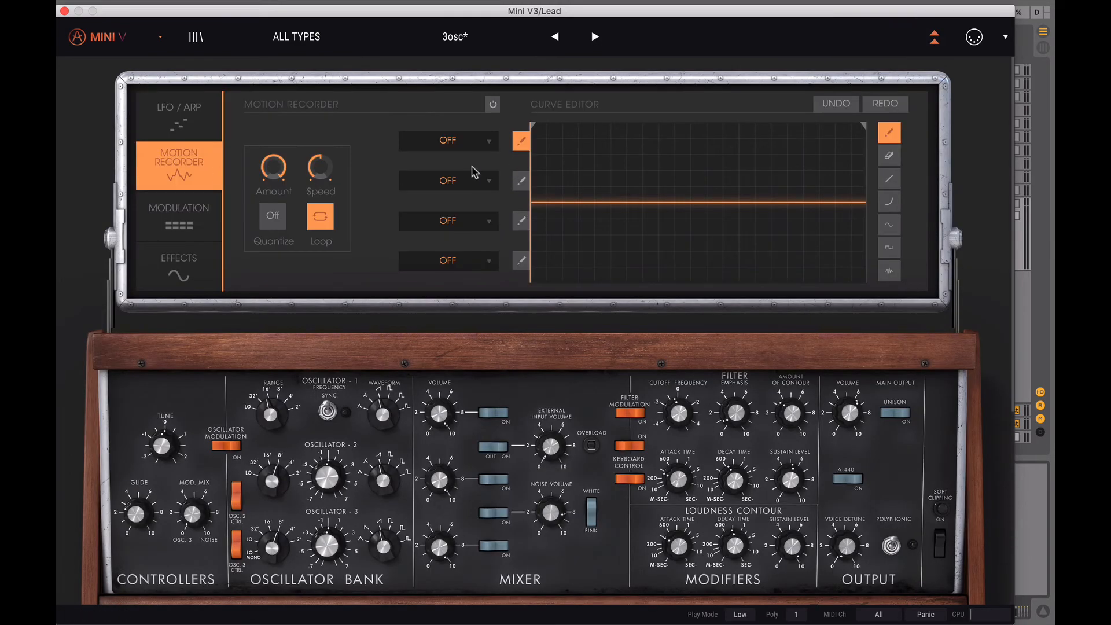
left_click(179, 211)
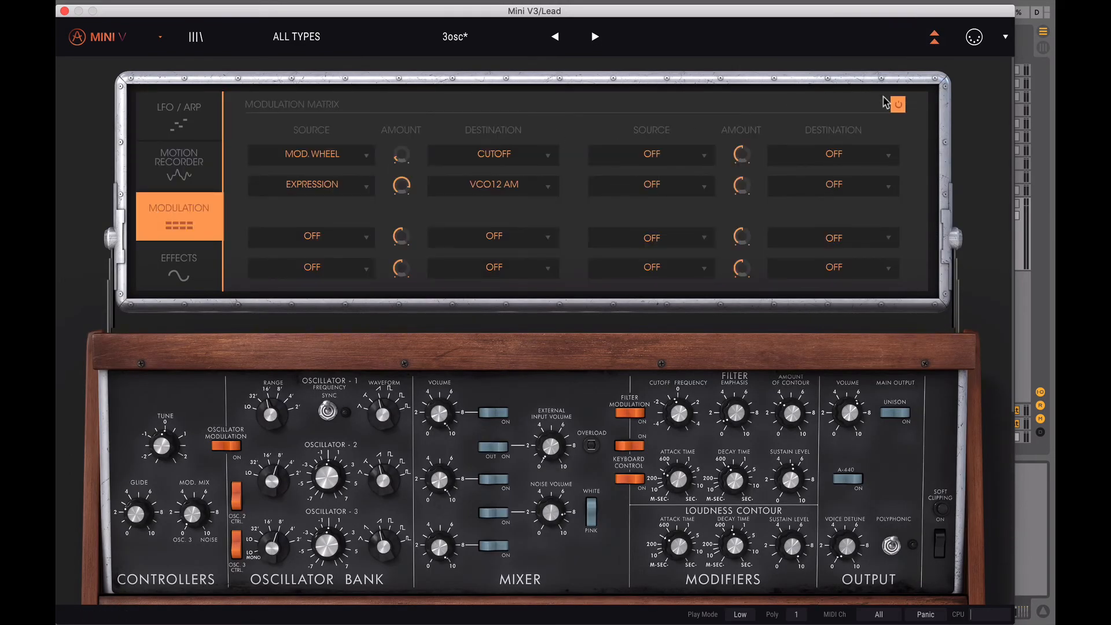
left_click(179, 264)
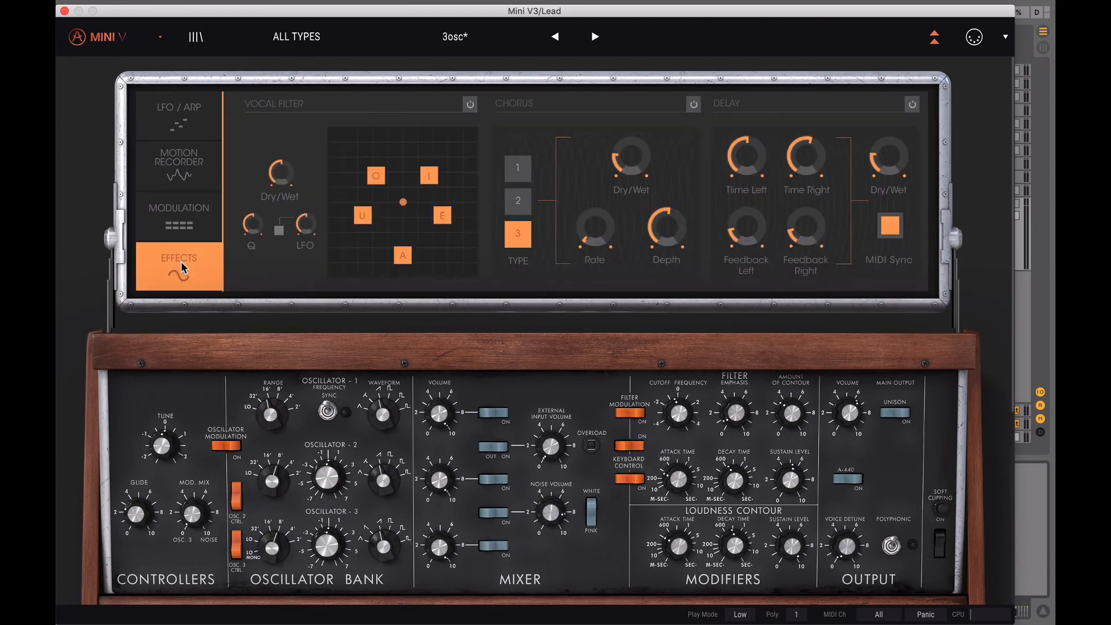
left_click(912, 104)
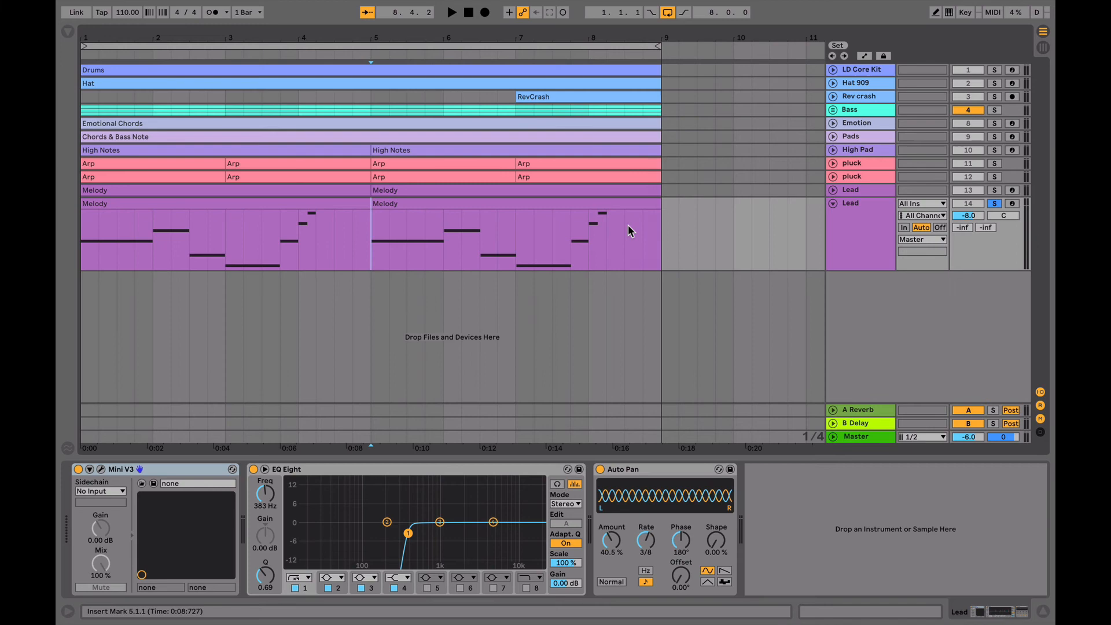
mouse_move(762, 69)
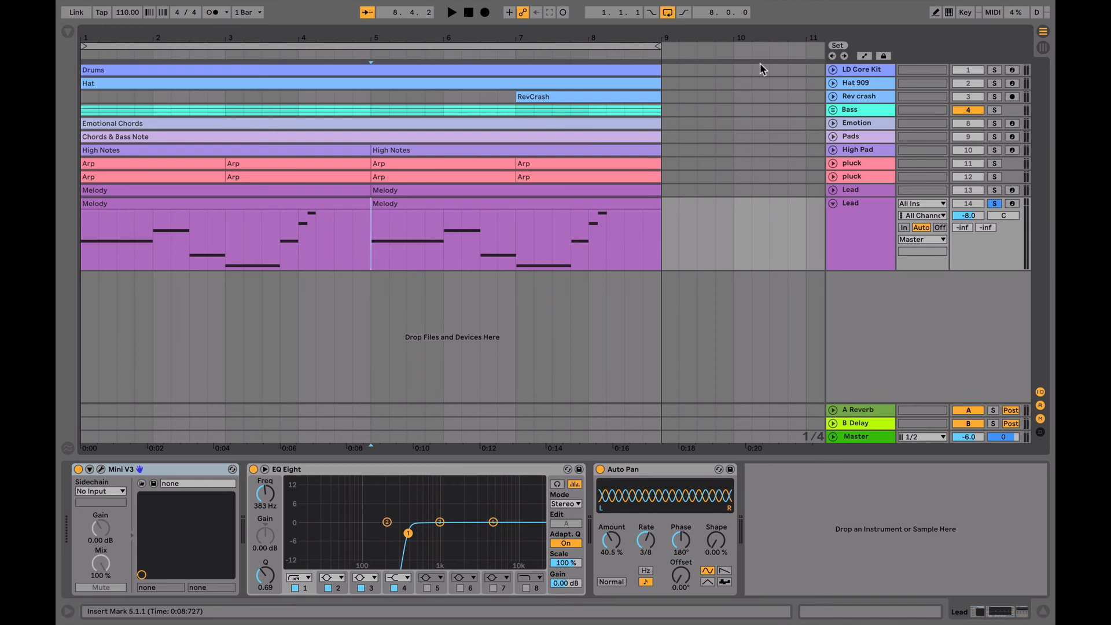